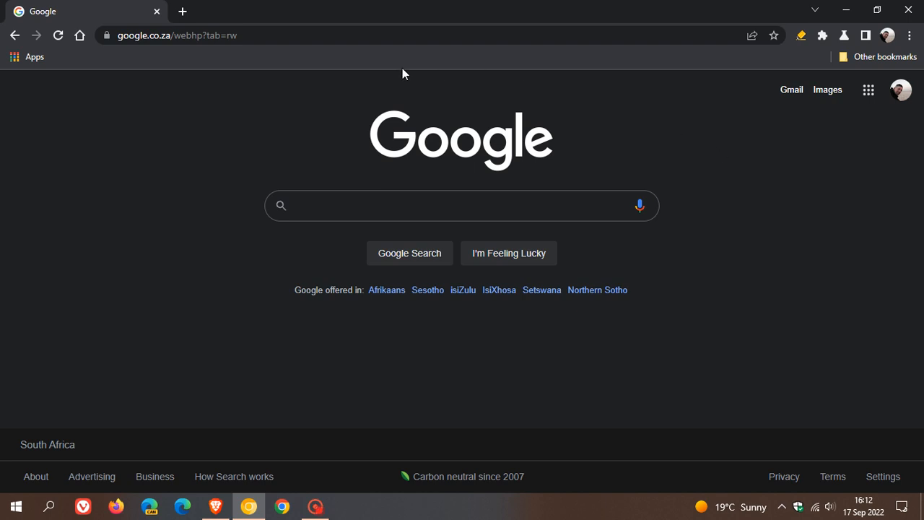
{"action": "mouse_move", "coordinate": [678, 358]}
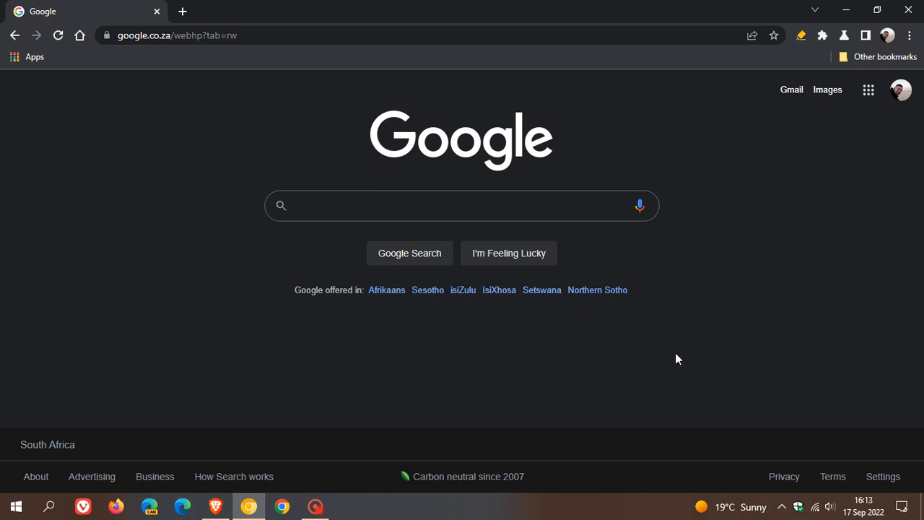
On the new tab, view the shortcut settings, then the colour and theme options.
{"action": "left_click", "coordinate": [462, 205]}
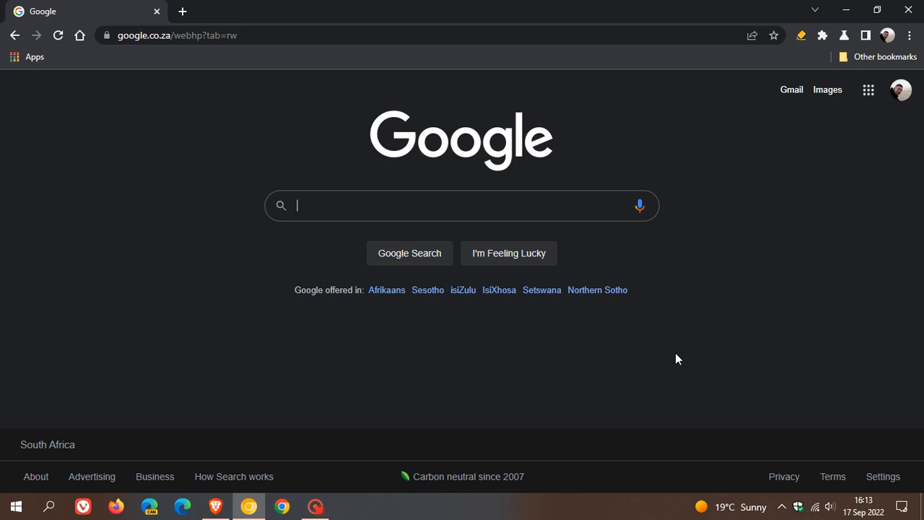
{"action": "mouse_move", "coordinate": [543, 371]}
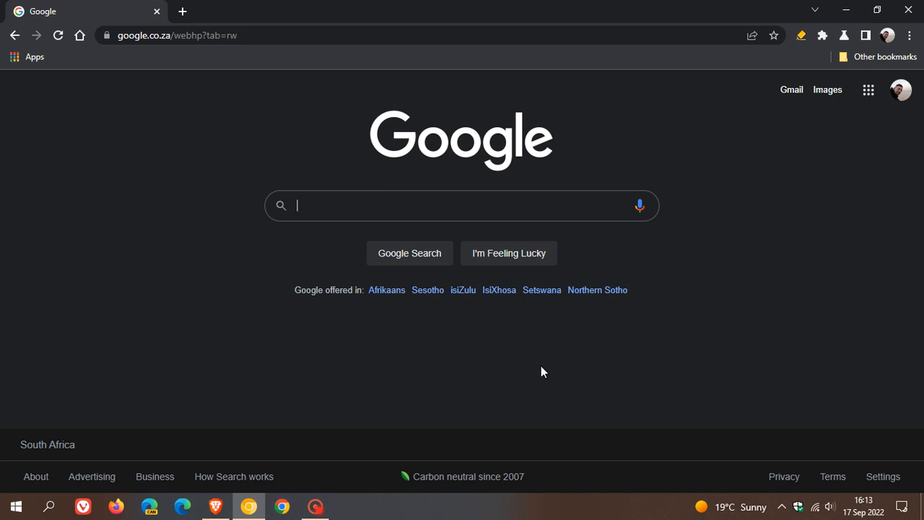
{"action": "mouse_move", "coordinate": [567, 371]}
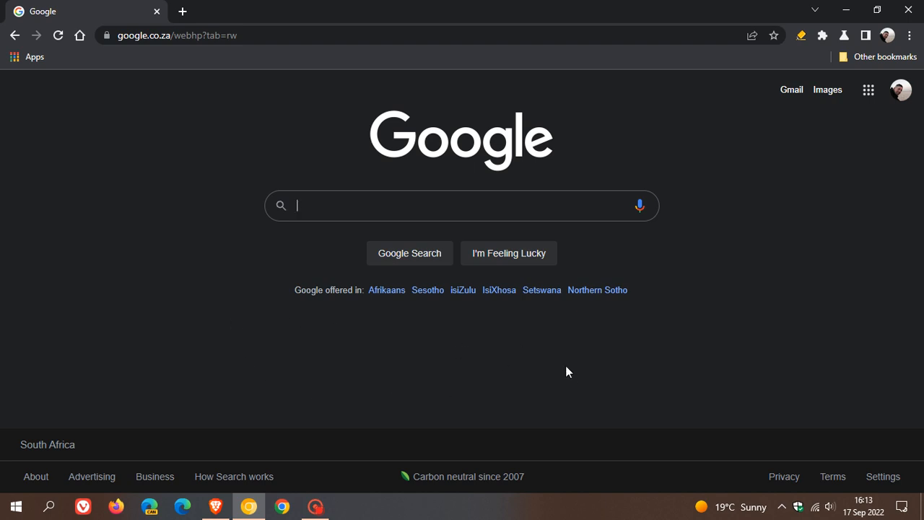
{"action": "mouse_move", "coordinate": [543, 367]}
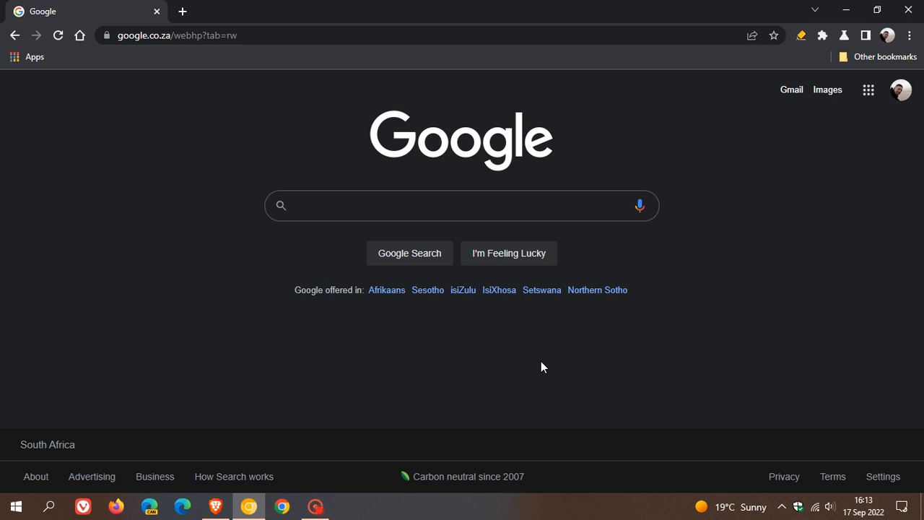
{"action": "mouse_move", "coordinate": [709, 374]}
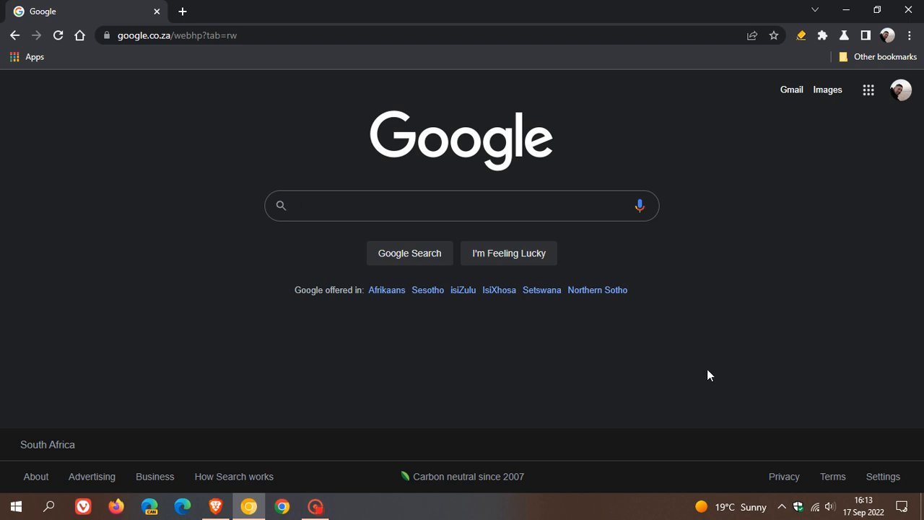
{"action": "mouse_move", "coordinate": [807, 375]}
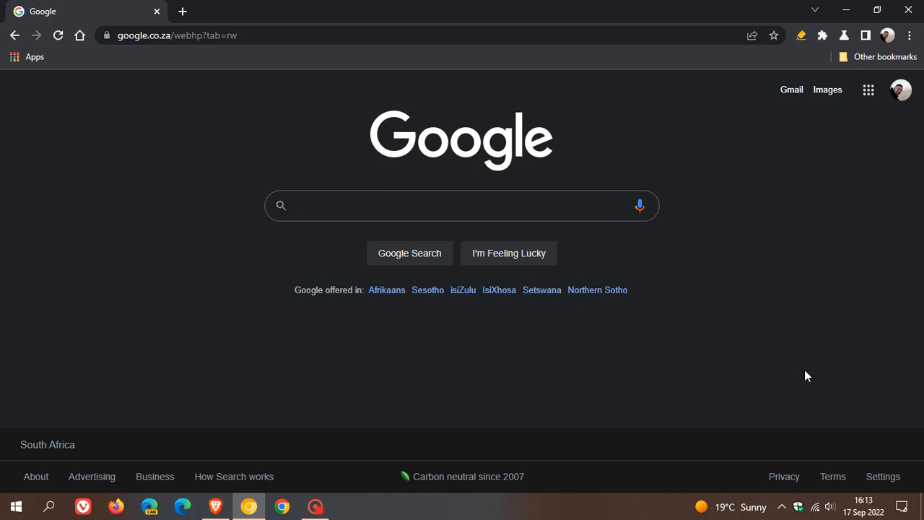
{"action": "mouse_move", "coordinate": [805, 375]}
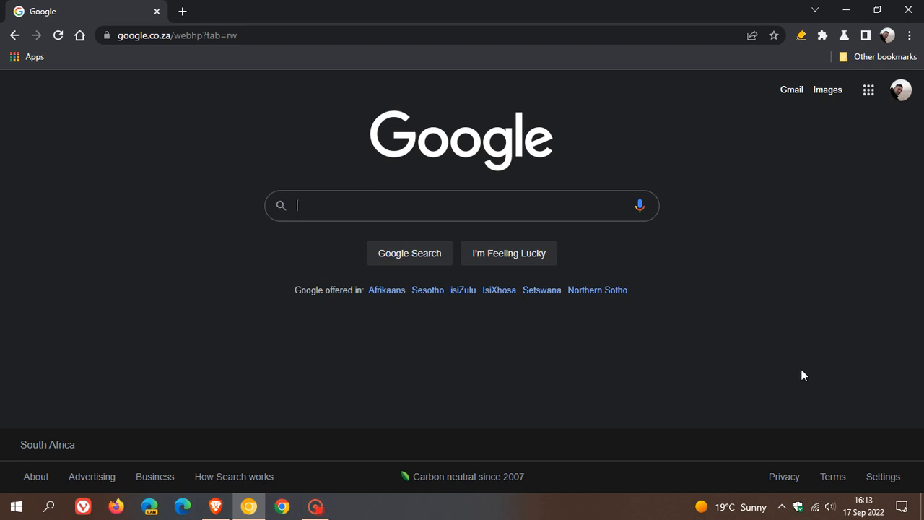
{"action": "mouse_move", "coordinate": [671, 379]}
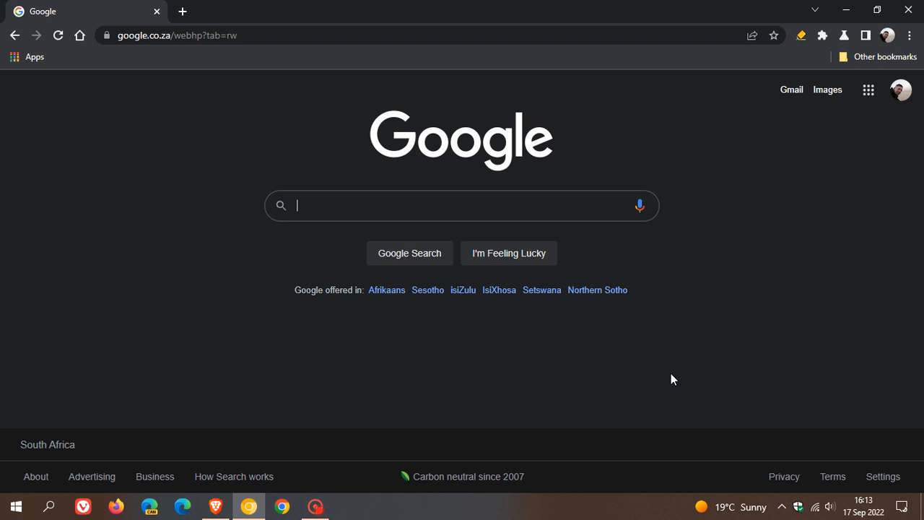
{"action": "mouse_move", "coordinate": [584, 369]}
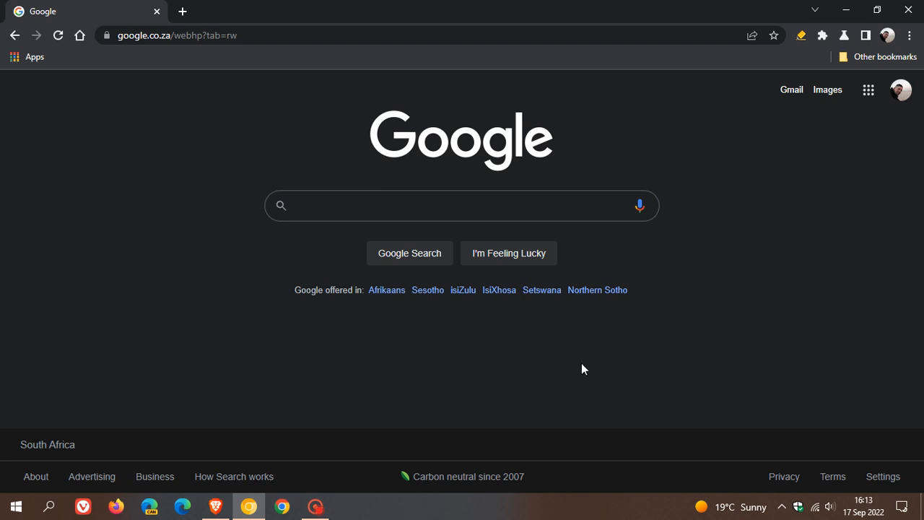
{"action": "mouse_move", "coordinate": [646, 354]}
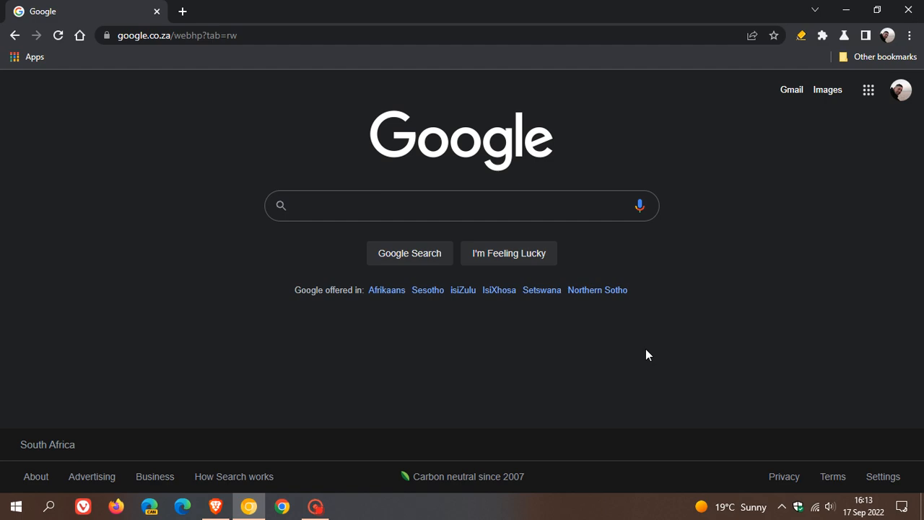
{"action": "mouse_move", "coordinate": [94, 63]}
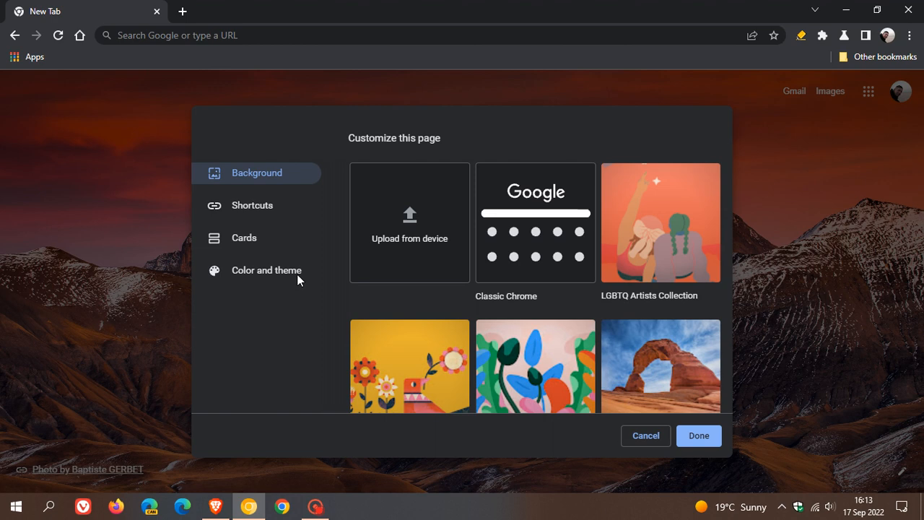
{"action": "mouse_move", "coordinate": [244, 238]}
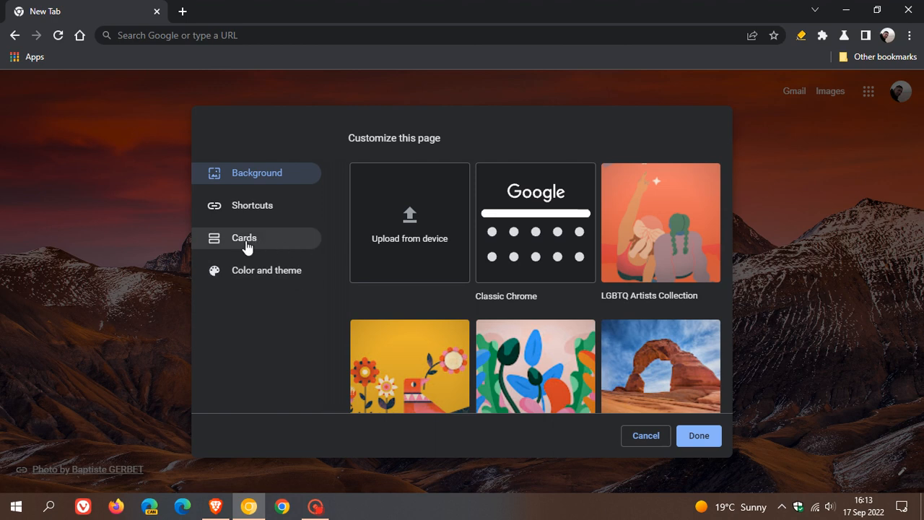
{"action": "mouse_move", "coordinate": [266, 244]}
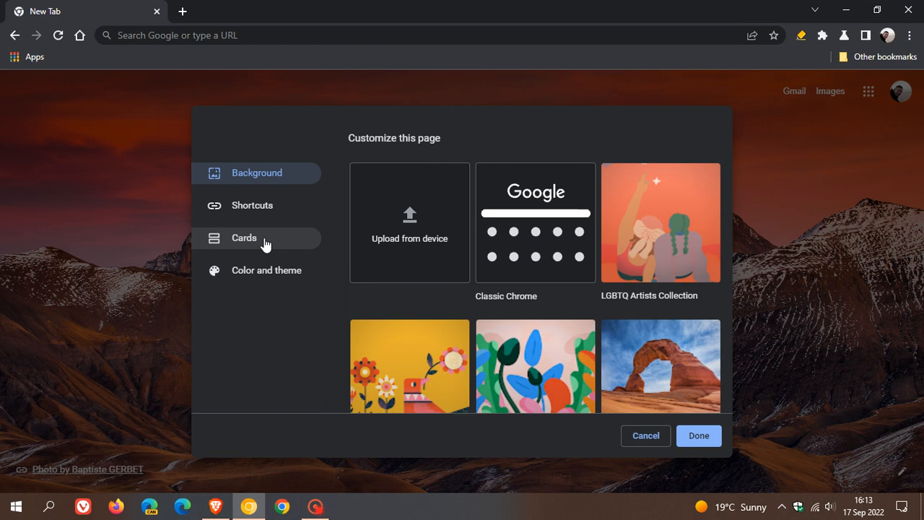
{"action": "mouse_move", "coordinate": [287, 177]}
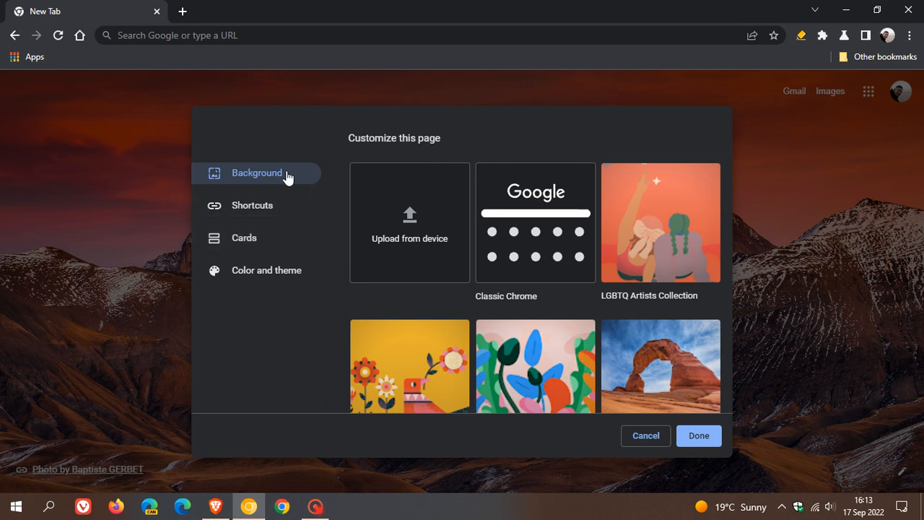
{"action": "left_click", "coordinate": [252, 205]}
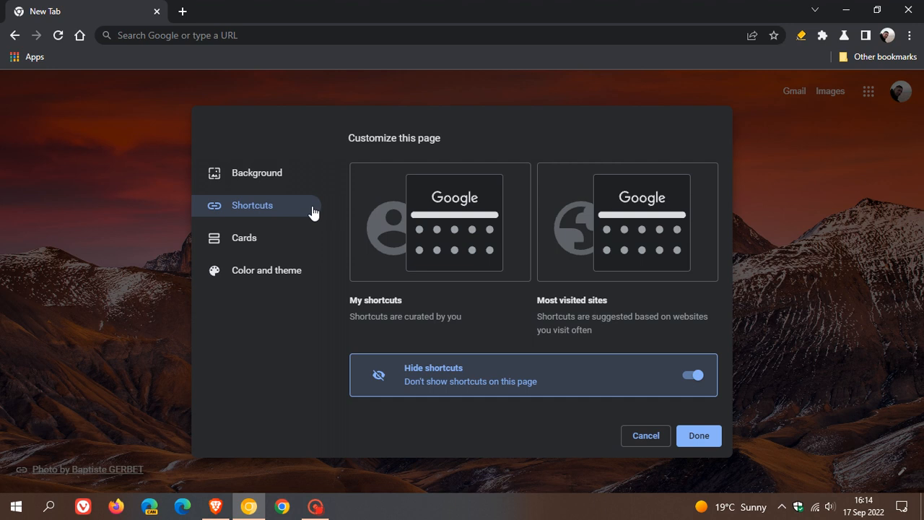
{"action": "left_click", "coordinate": [266, 269]}
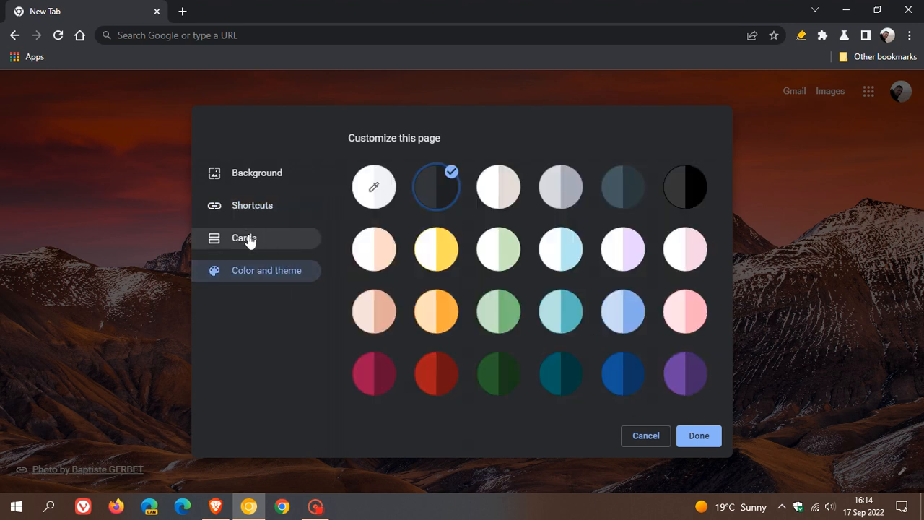
Switch the Customize this page sidebar to the Cards section.
{"action": "left_click", "coordinate": [244, 237]}
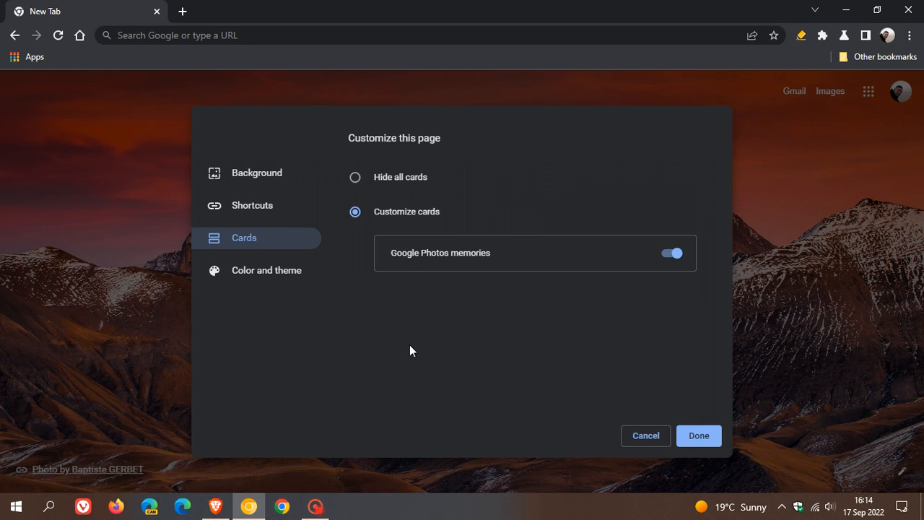
{"action": "mouse_move", "coordinate": [544, 350]}
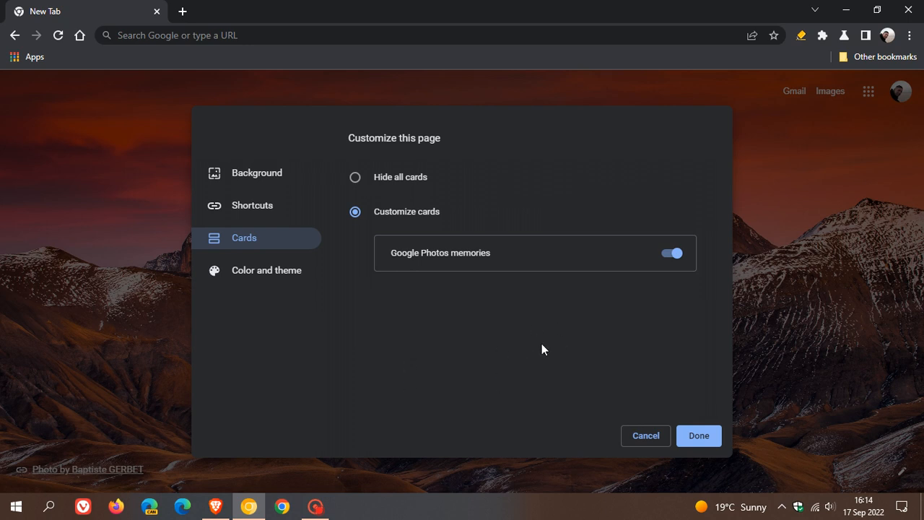
{"action": "mouse_move", "coordinate": [284, 245]}
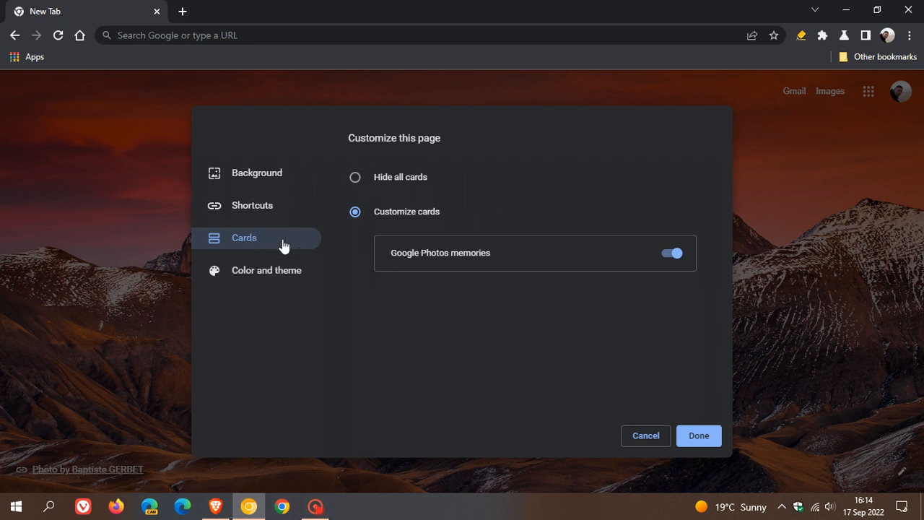
{"action": "mouse_move", "coordinate": [267, 243]}
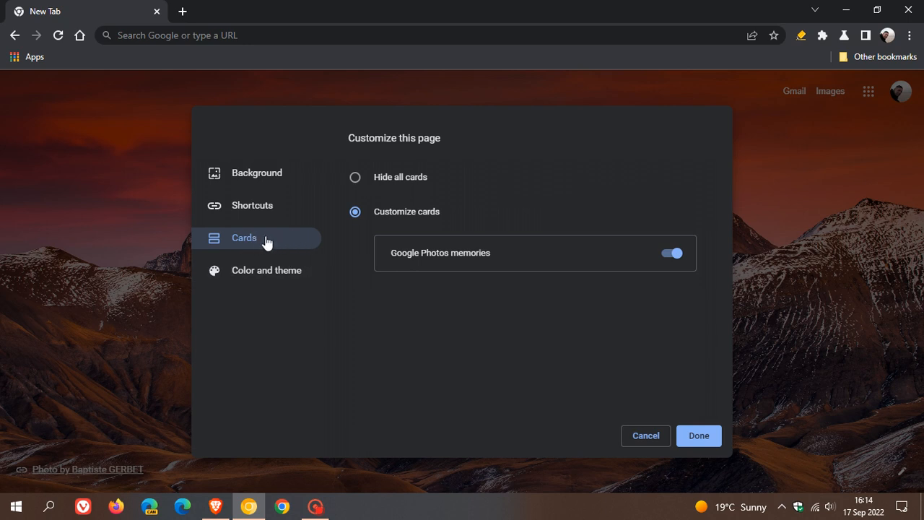
{"action": "mouse_move", "coordinate": [279, 242]}
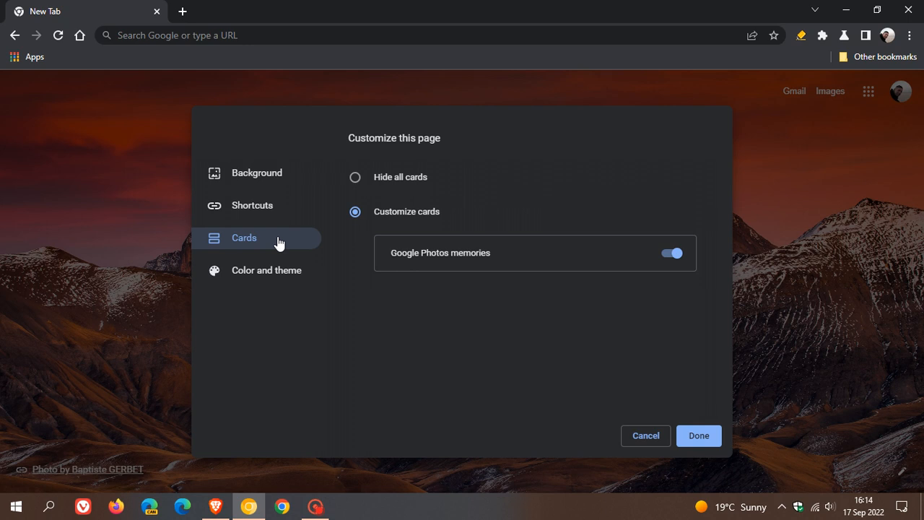
{"action": "mouse_move", "coordinate": [288, 247]}
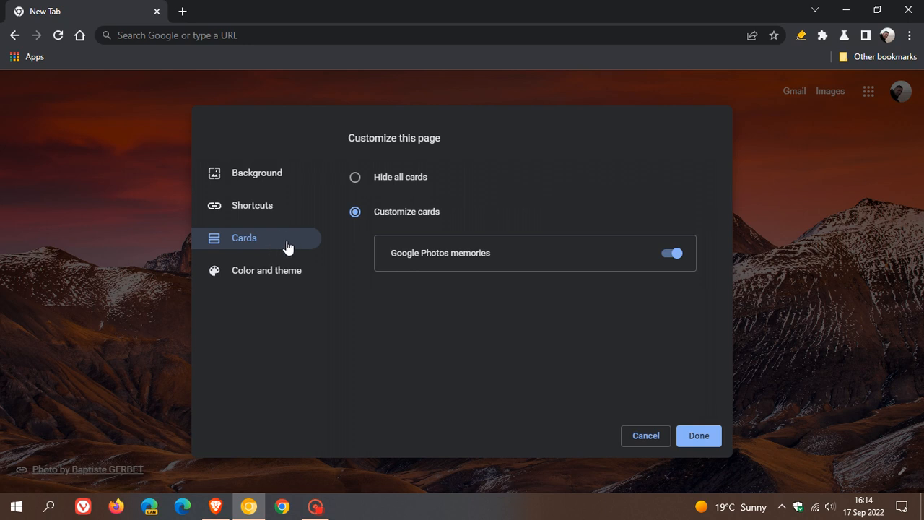
{"action": "mouse_move", "coordinate": [523, 348]}
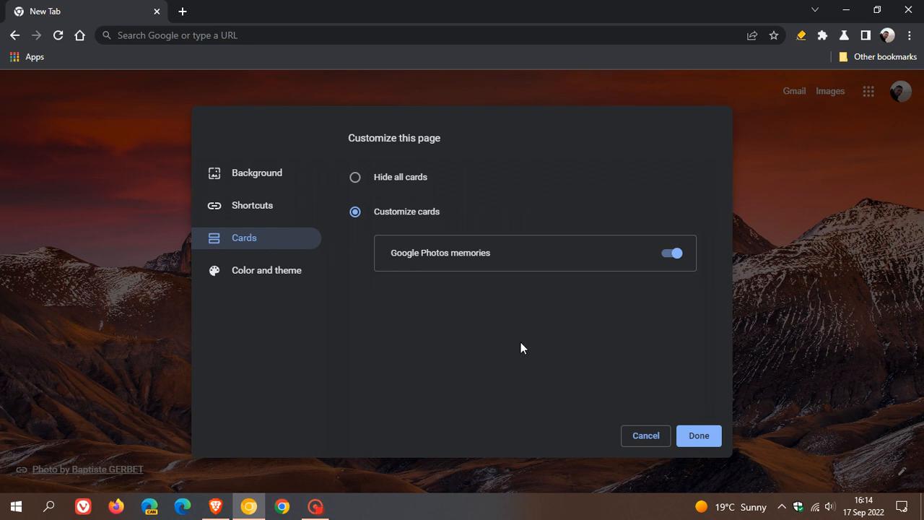
{"action": "mouse_move", "coordinate": [523, 343]}
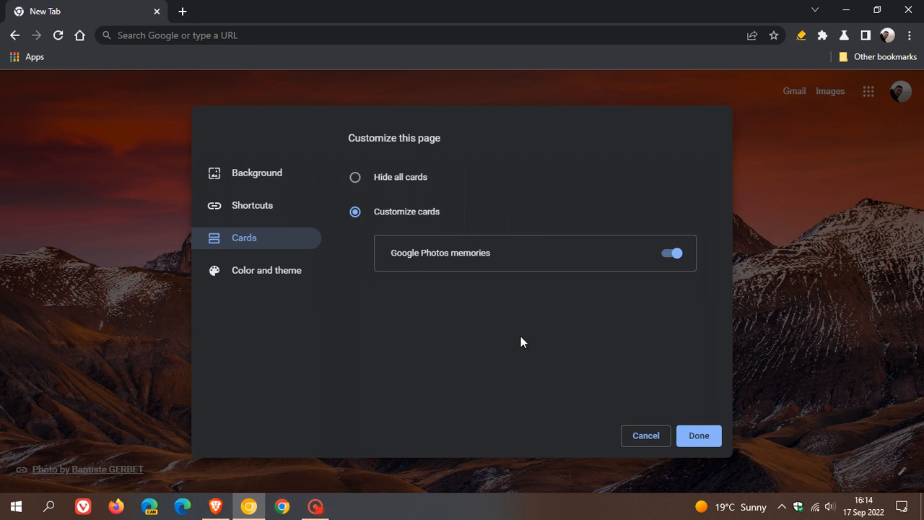
Toggle card visibility between hiding all cards and Customize cards, ending on Customize cards.
{"action": "left_click", "coordinate": [355, 177]}
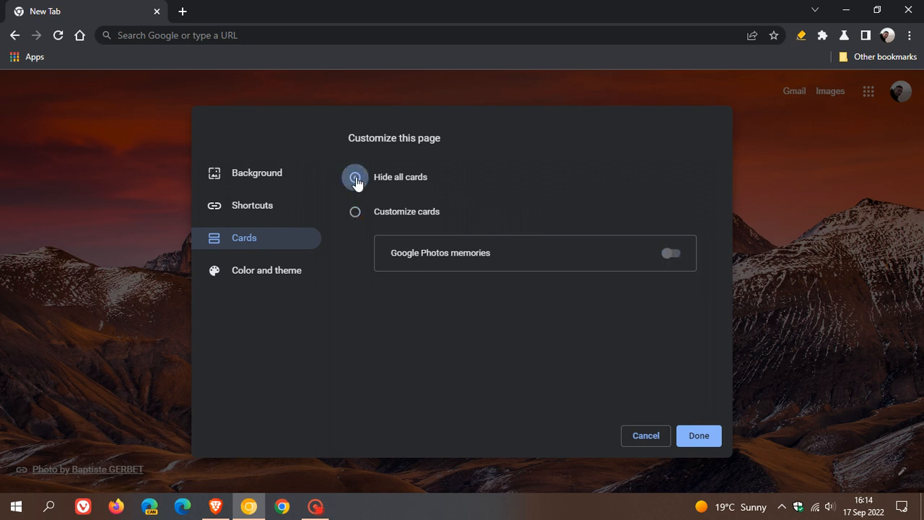
{"action": "left_click", "coordinate": [354, 177]}
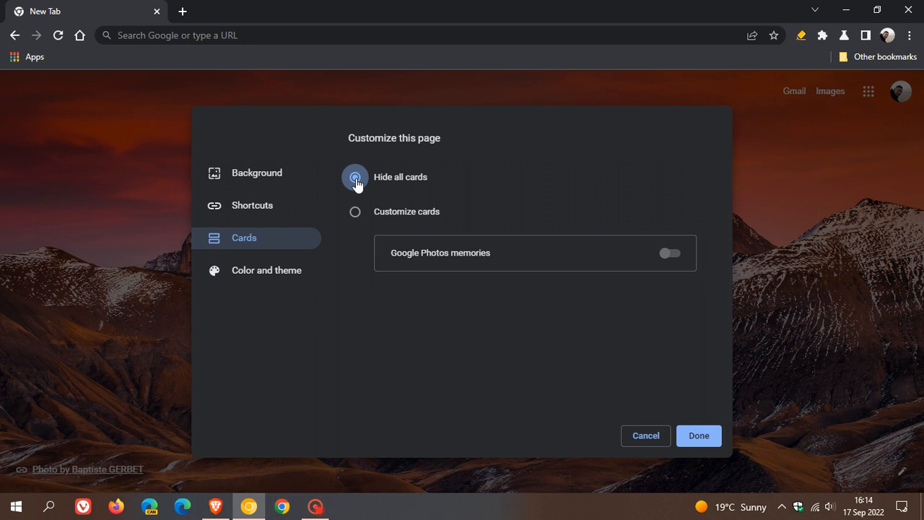
{"action": "left_click", "coordinate": [355, 177]}
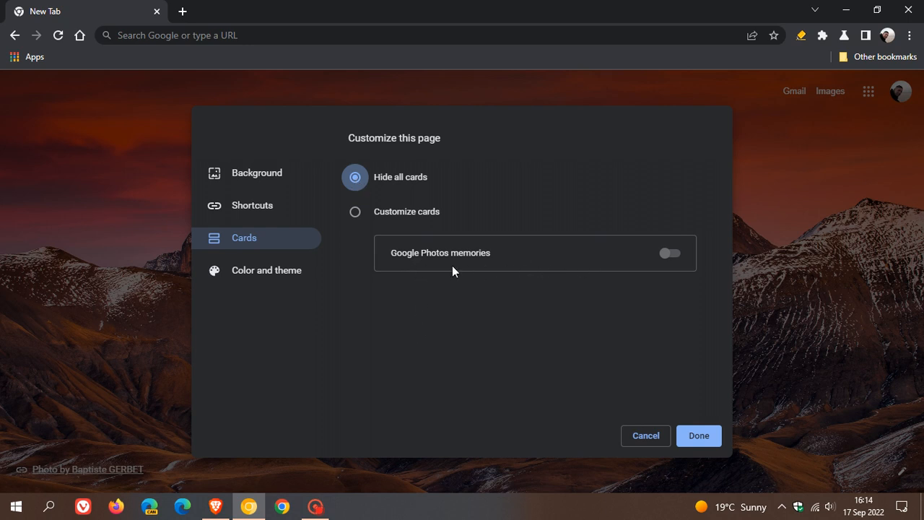
{"action": "mouse_move", "coordinate": [461, 330]}
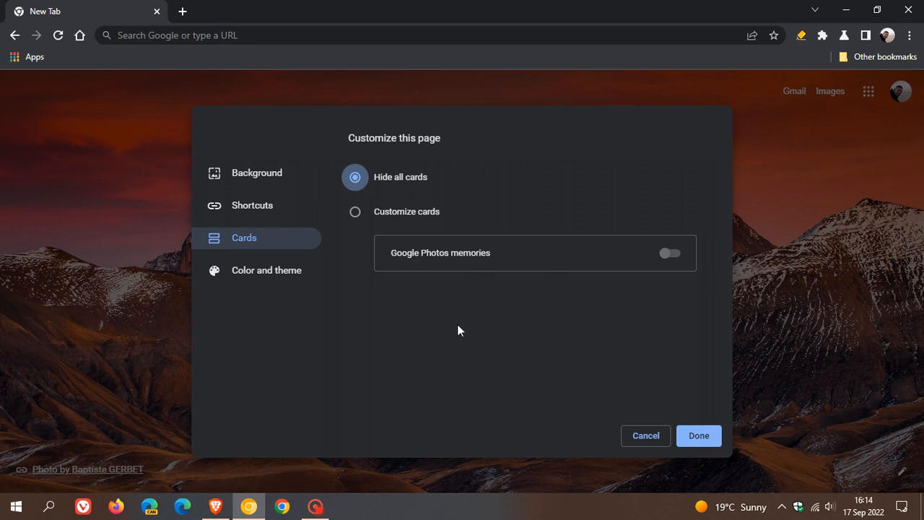
{"action": "mouse_move", "coordinate": [355, 212]}
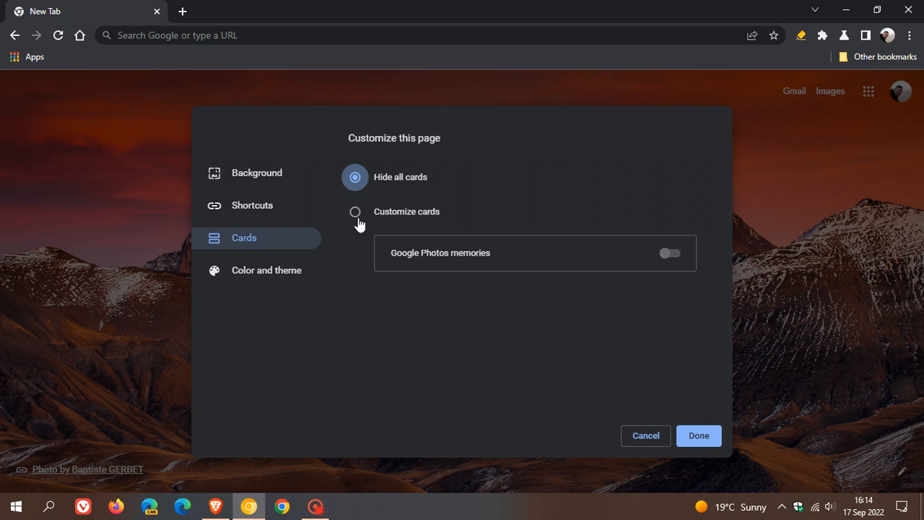
{"action": "left_click", "coordinate": [355, 212]}
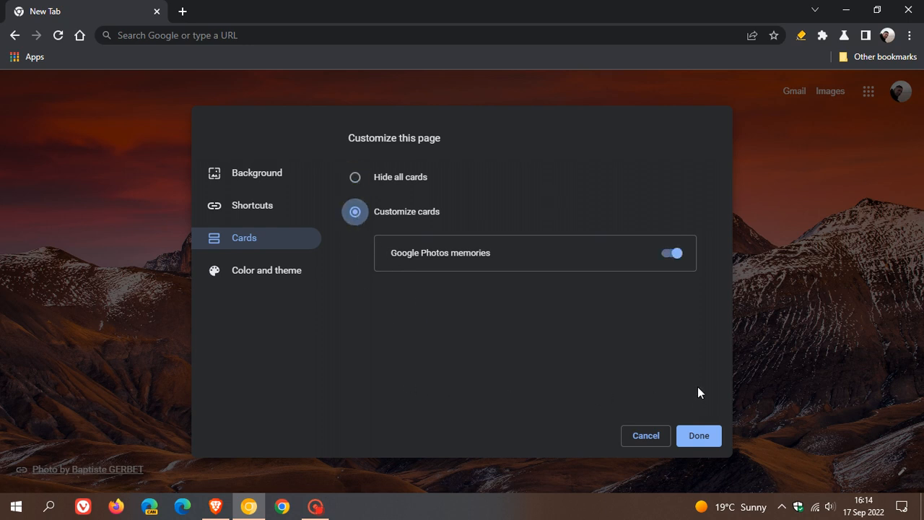
{"action": "mouse_move", "coordinate": [699, 328]}
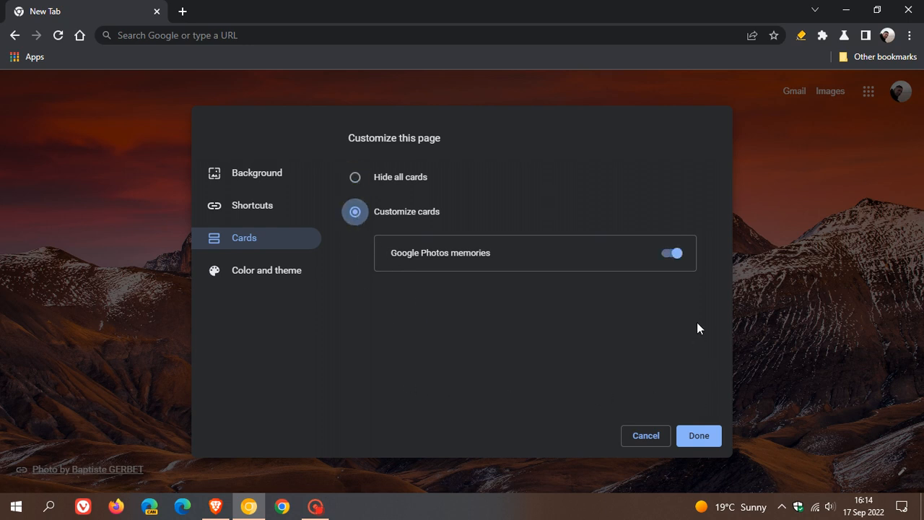
Switch Google Photos memories off and back on.
{"action": "left_click", "coordinate": [670, 253]}
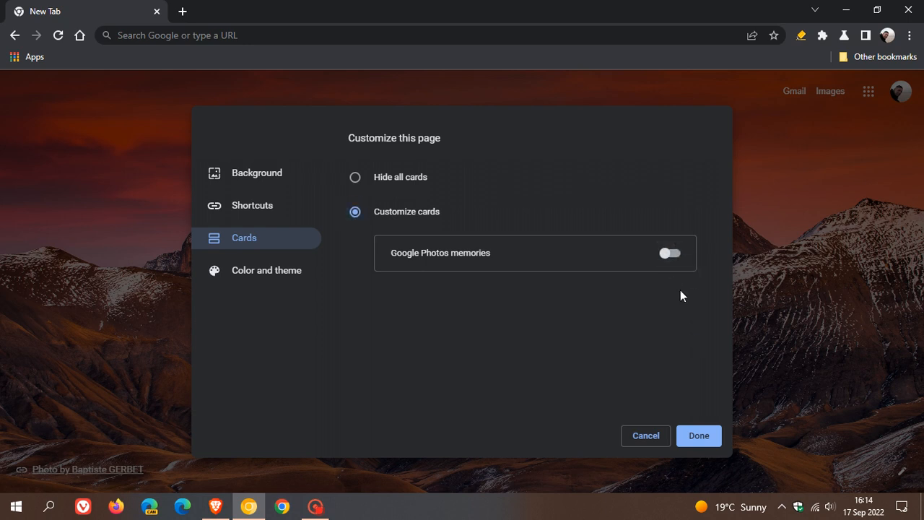
{"action": "mouse_move", "coordinate": [682, 268]}
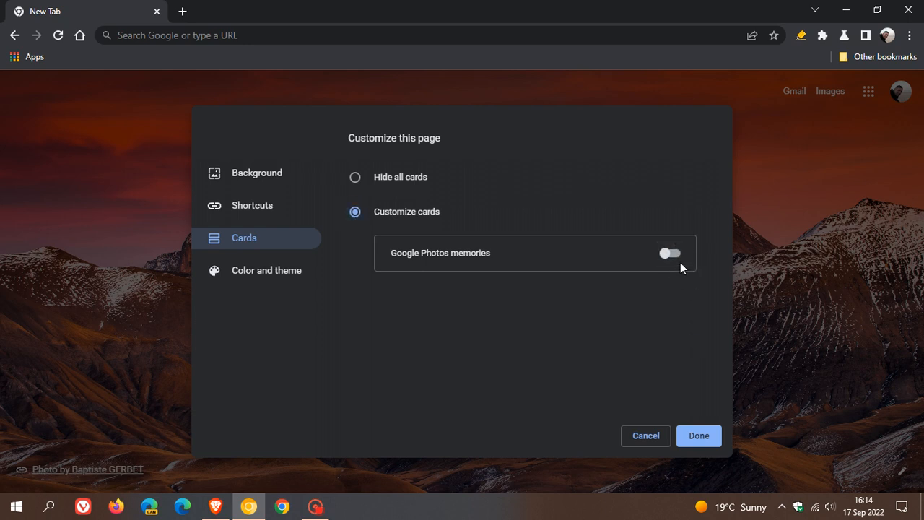
{"action": "left_click", "coordinate": [669, 253]}
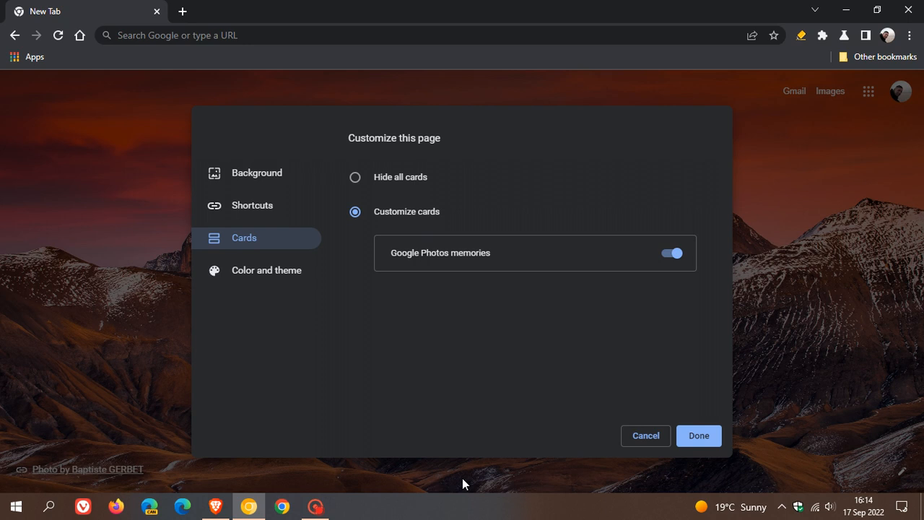
{"action": "mouse_move", "coordinate": [533, 470]}
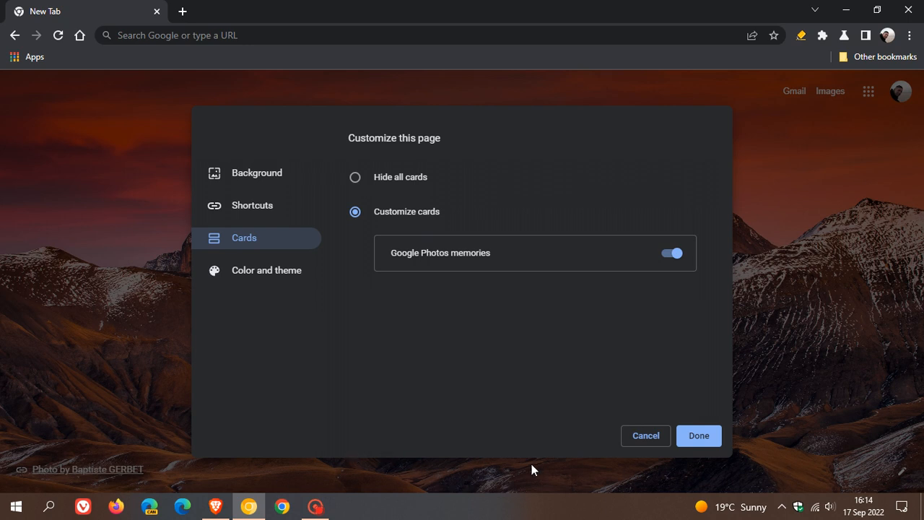
{"action": "mouse_move", "coordinate": [528, 475]}
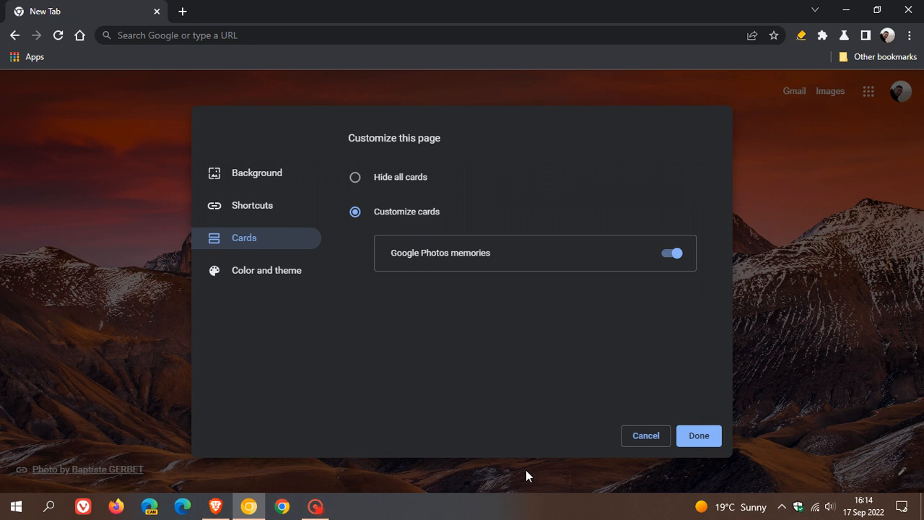
{"action": "mouse_move", "coordinate": [542, 375]}
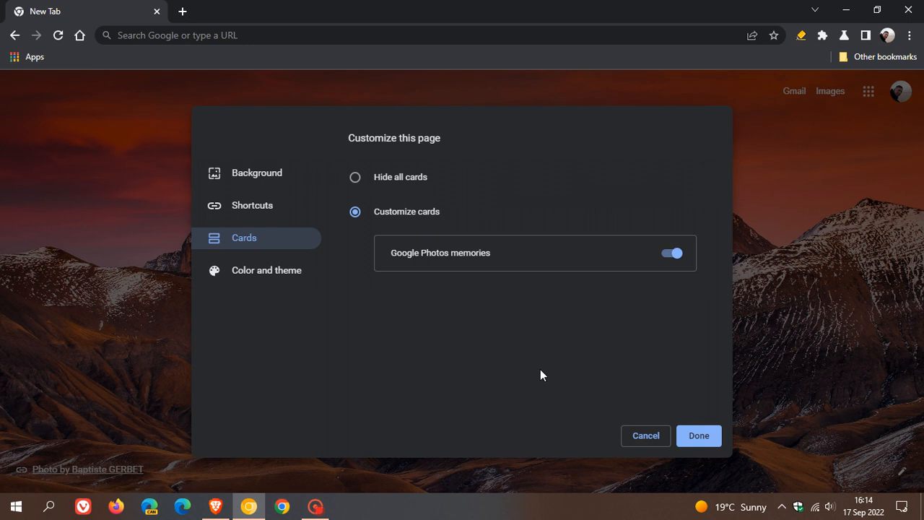
{"action": "mouse_move", "coordinate": [537, 368]}
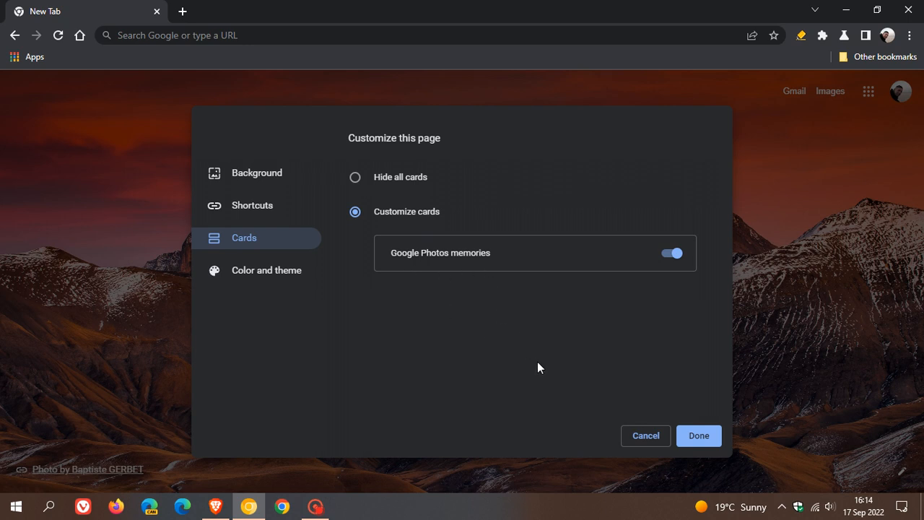
{"action": "mouse_move", "coordinate": [573, 330]}
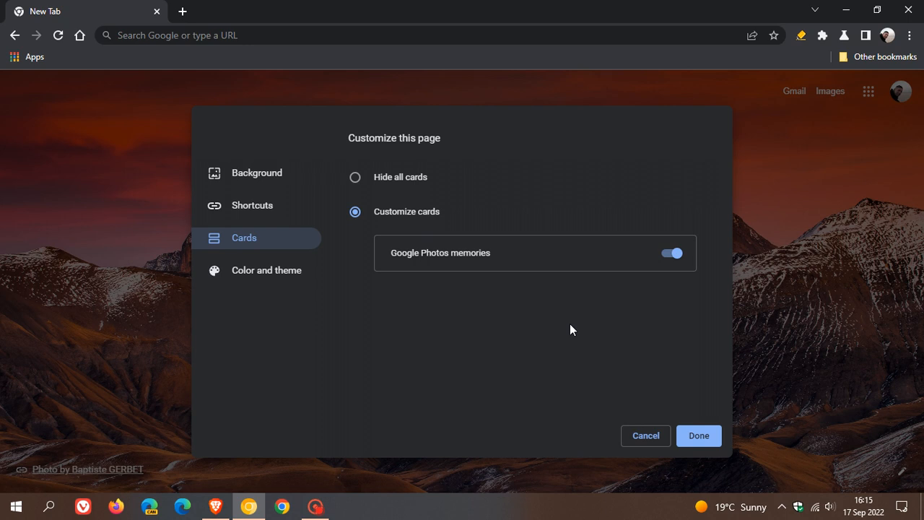
{"action": "mouse_move", "coordinate": [613, 357]}
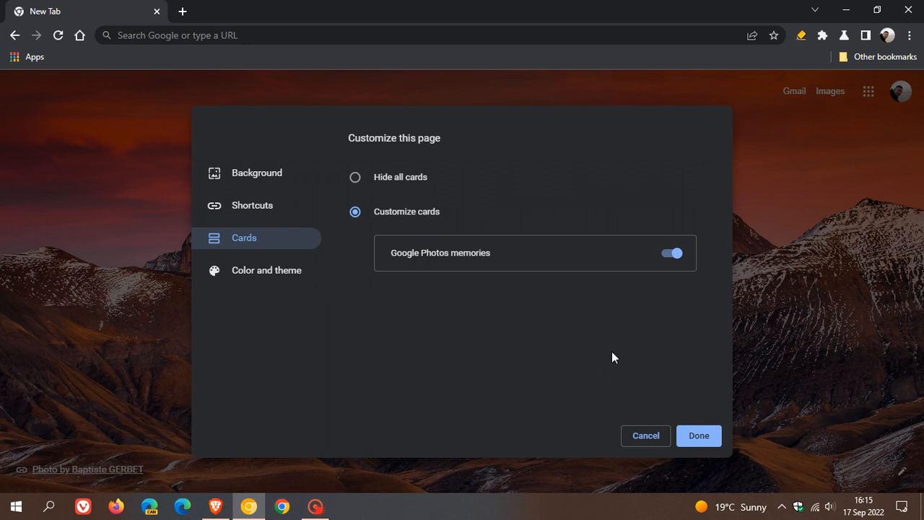
{"action": "mouse_move", "coordinate": [816, 323]}
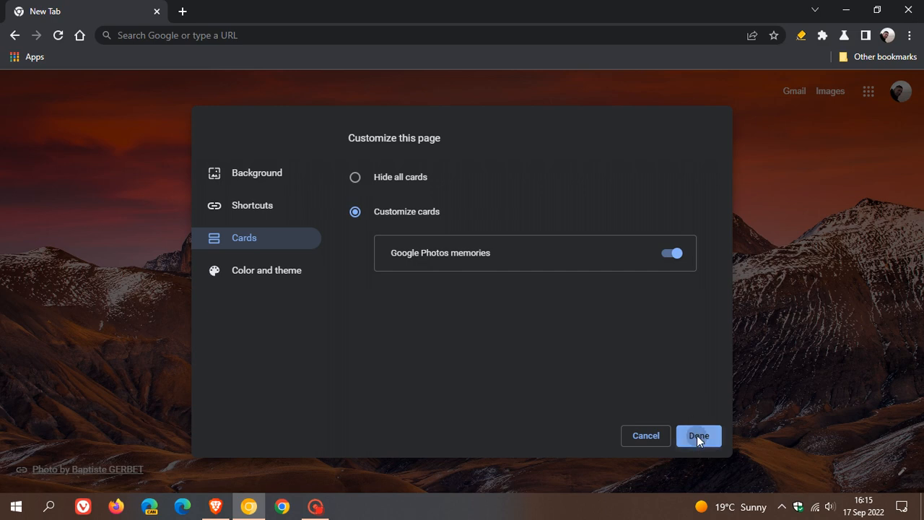
Save the card settings with Done, then reopen customization from the pencil button.
{"action": "left_click", "coordinate": [698, 435]}
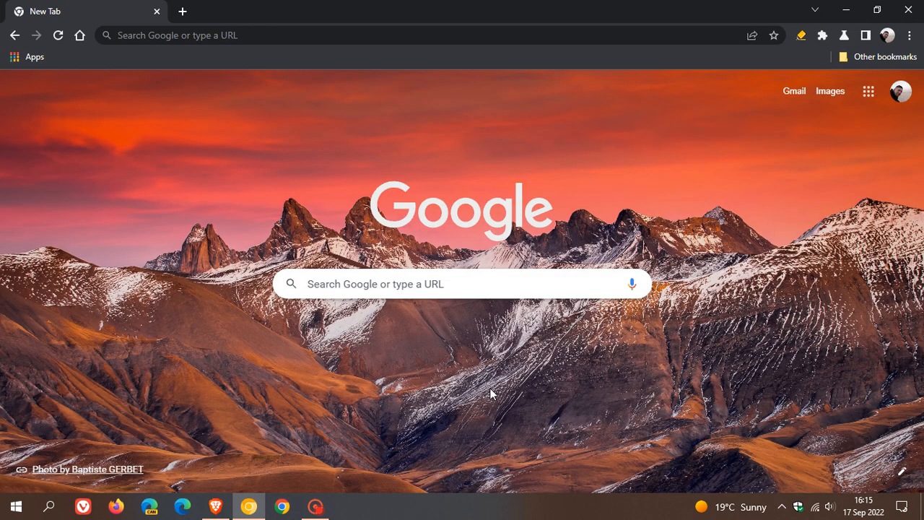
{"action": "mouse_move", "coordinate": [591, 419]}
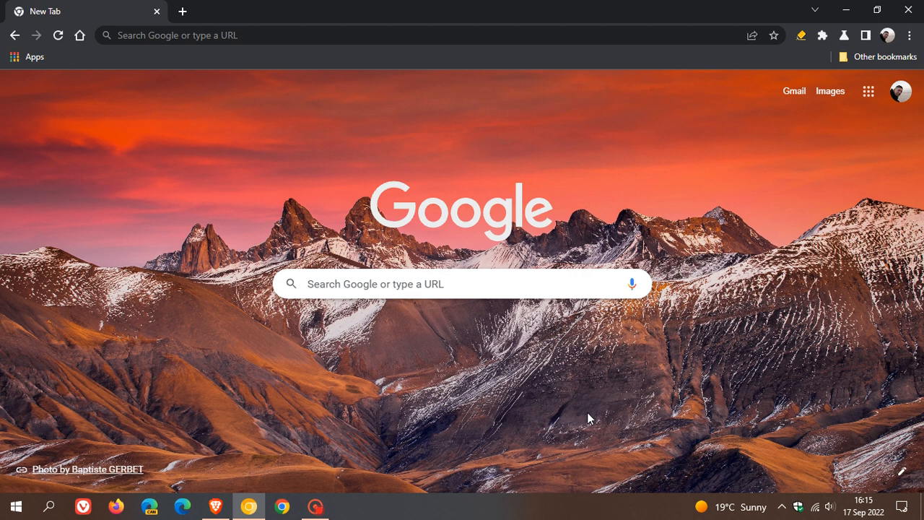
{"action": "left_click", "coordinate": [901, 471]}
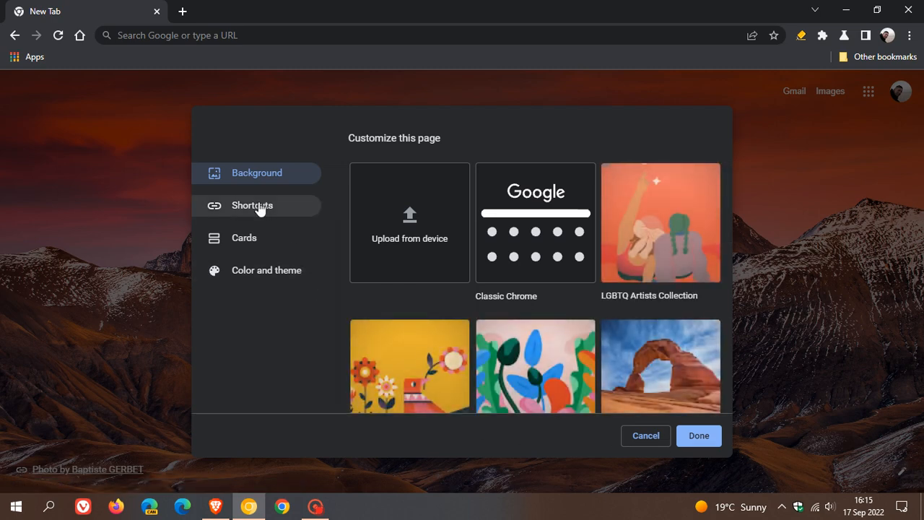
Review Color and theme and the Cards settings, then close customization with Done.
{"action": "left_click", "coordinate": [265, 269]}
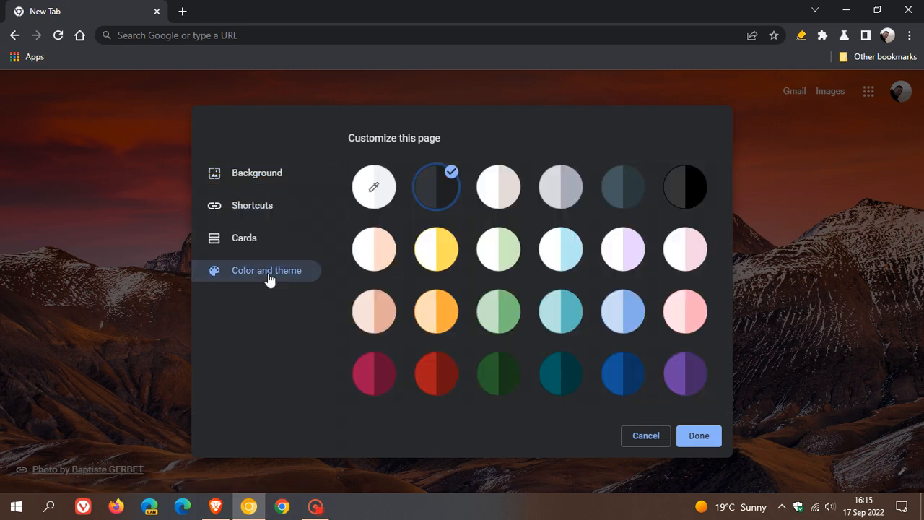
{"action": "left_click", "coordinate": [244, 237]}
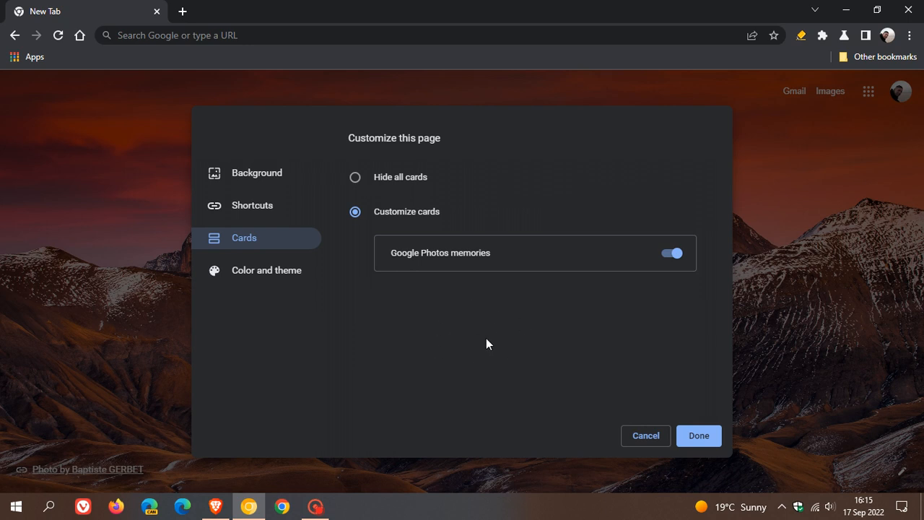
{"action": "mouse_move", "coordinate": [530, 364]}
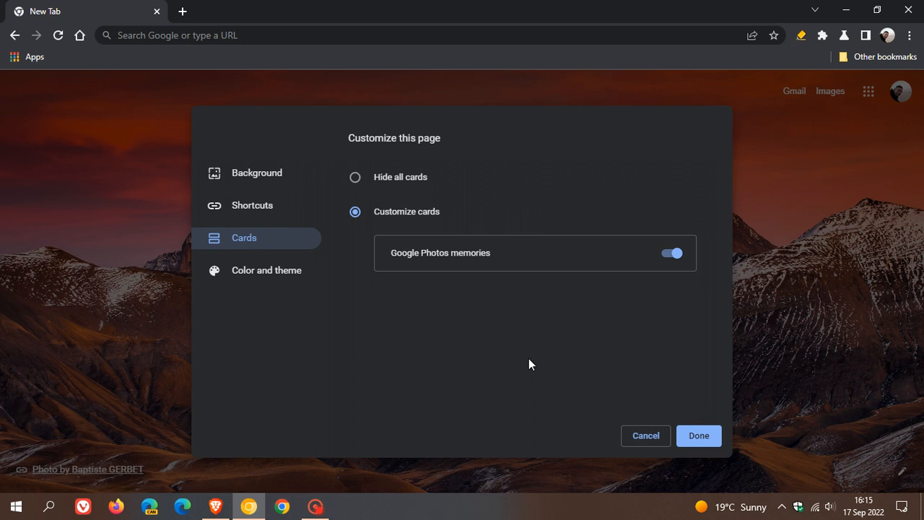
{"action": "mouse_move", "coordinate": [536, 329]}
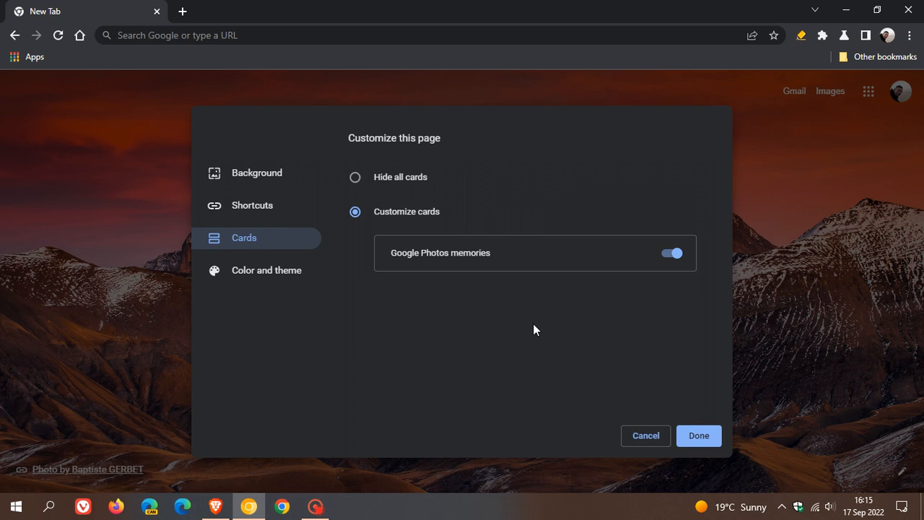
{"action": "mouse_move", "coordinate": [522, 360]}
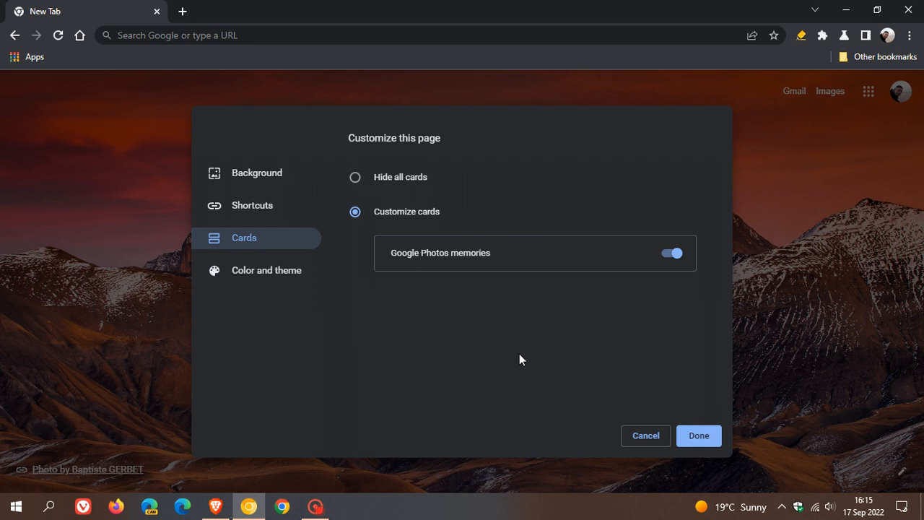
{"action": "mouse_move", "coordinate": [508, 371]}
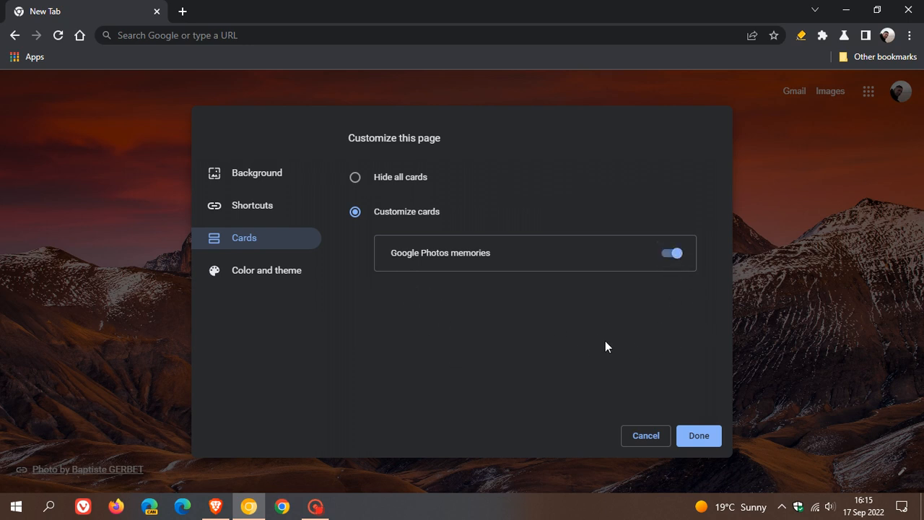
{"action": "mouse_move", "coordinate": [793, 402]}
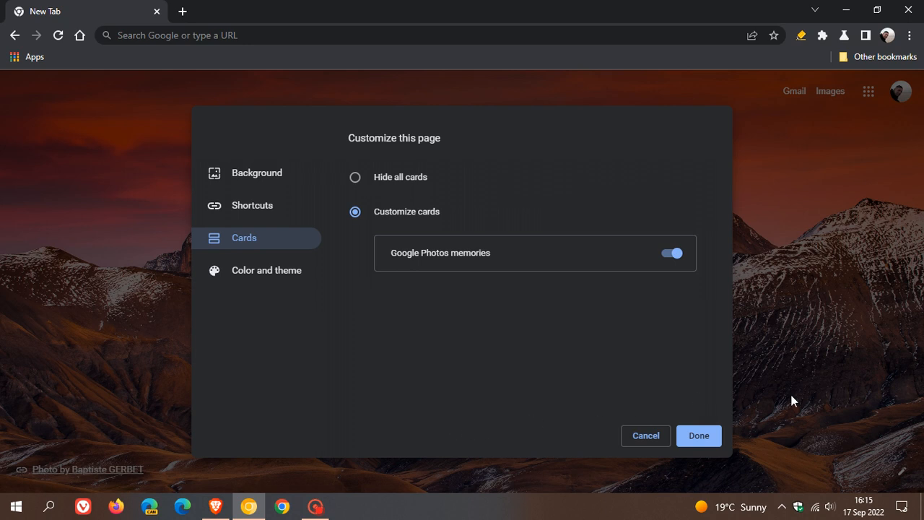
{"action": "mouse_move", "coordinate": [610, 369]}
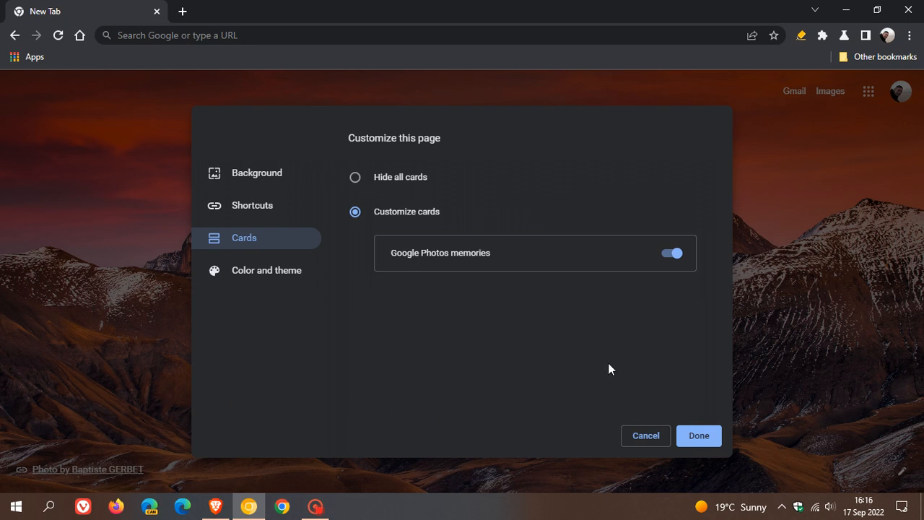
{"action": "mouse_move", "coordinate": [578, 330]}
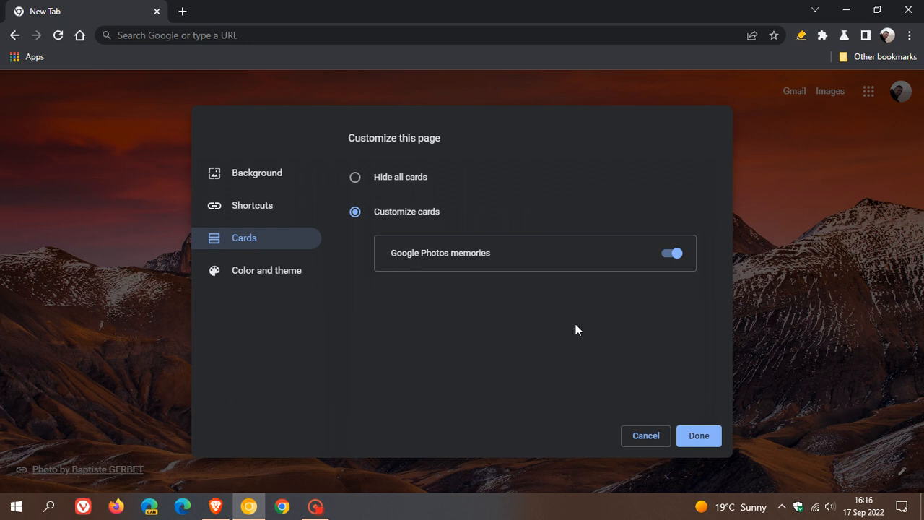
{"action": "mouse_move", "coordinate": [595, 333]}
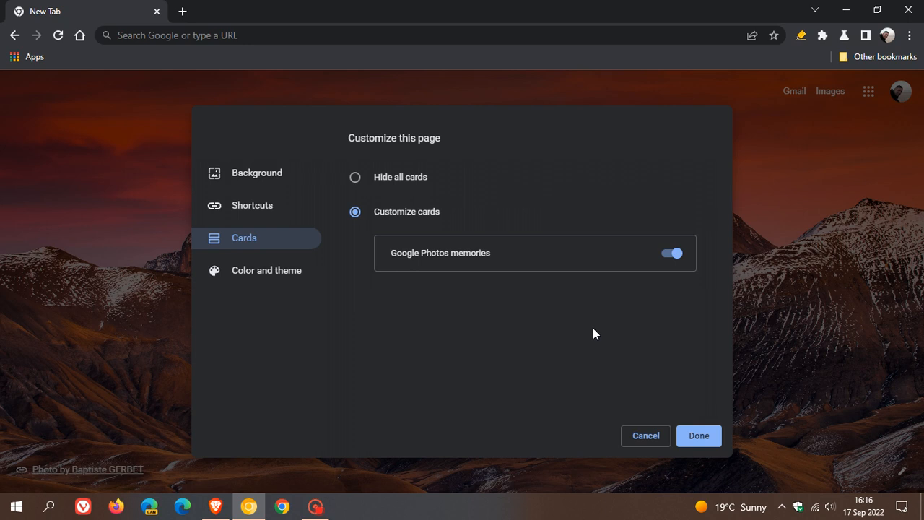
{"action": "mouse_move", "coordinate": [681, 358]}
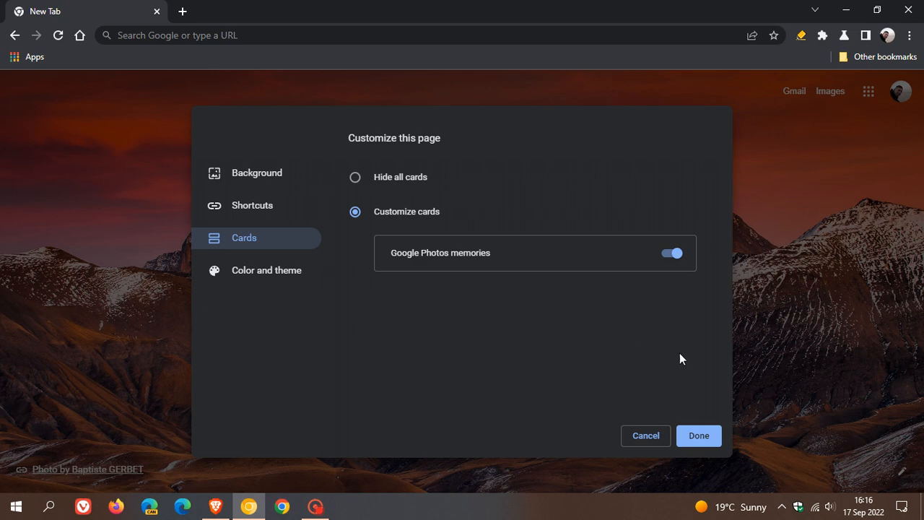
{"action": "left_click", "coordinate": [698, 435]}
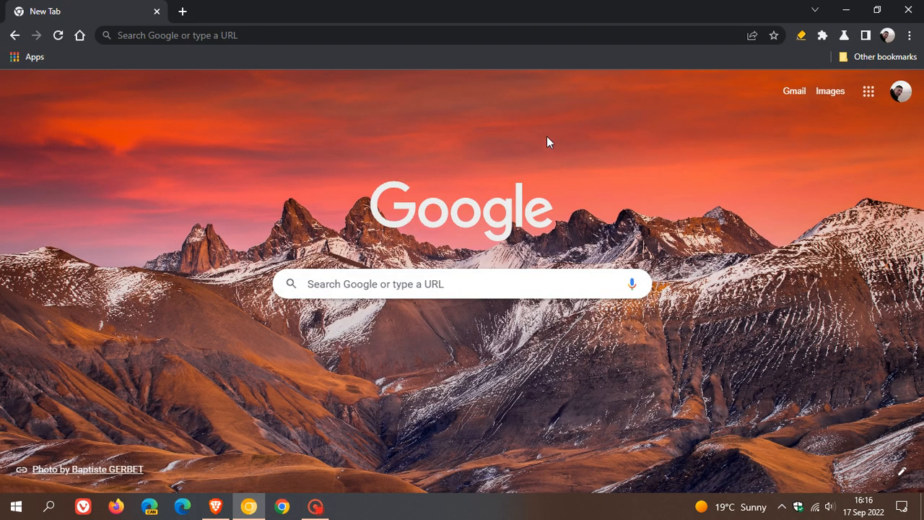
{"action": "mouse_move", "coordinate": [679, 359]}
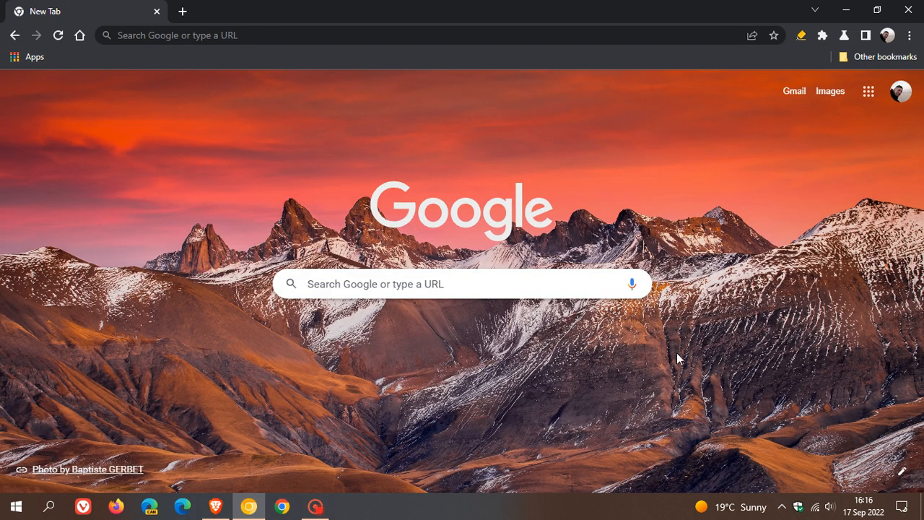